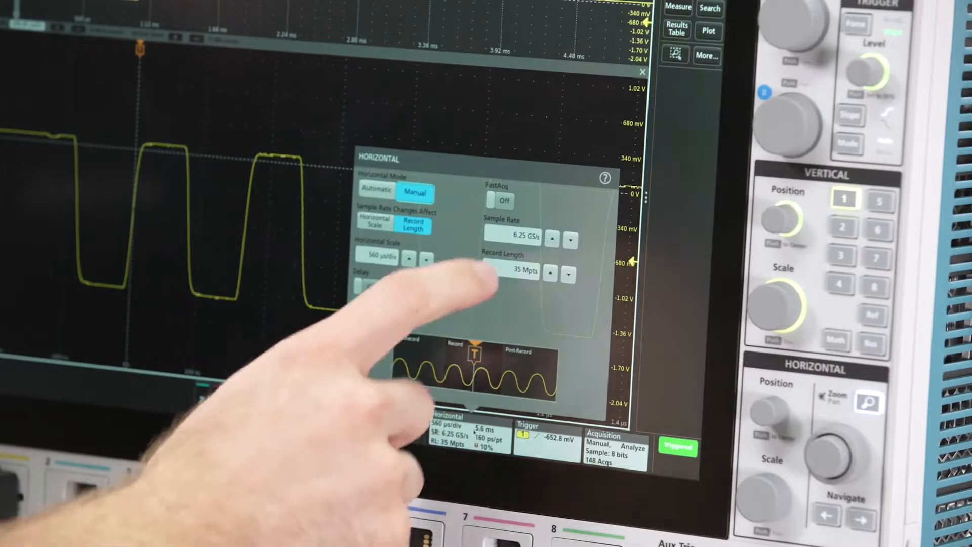
Step: Set horizontal acquisition to Manual mode at 6.25 GS/s with 35 Mpts record length
click(524, 271)
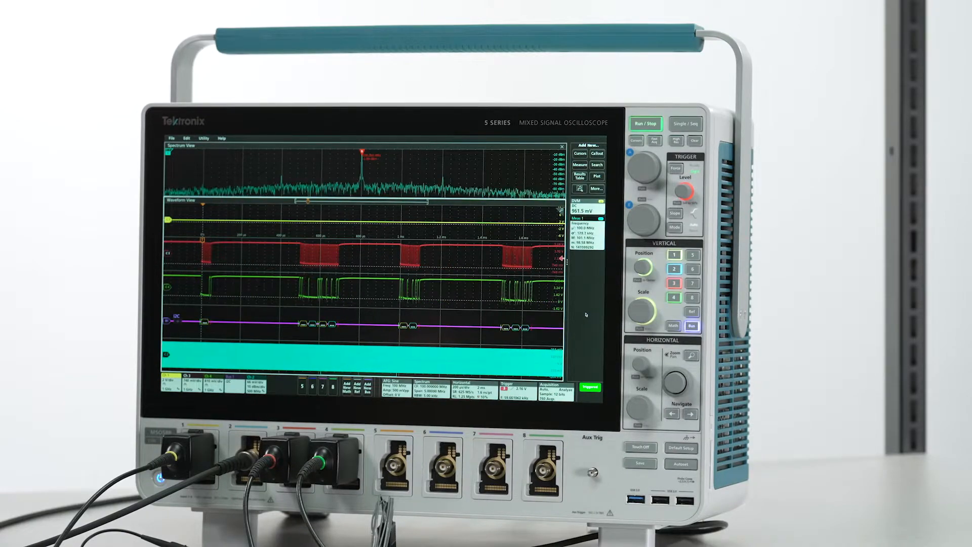
Step: Turn on Spectrum View for a channel so the spectrum pane appears above the waveforms
click(180, 450)
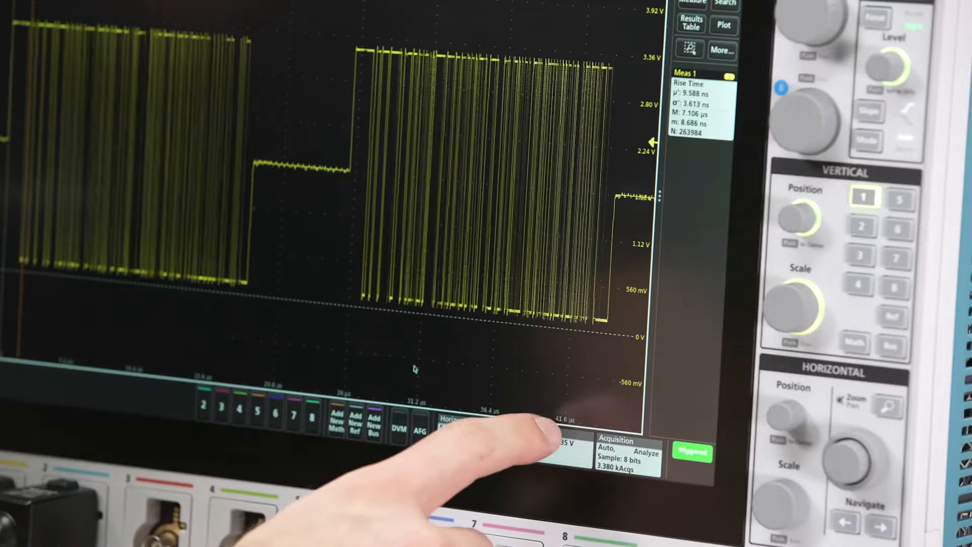
Step: Set the trigger to Auto mode with a 20 µs time-based holdoff
click(546, 444)
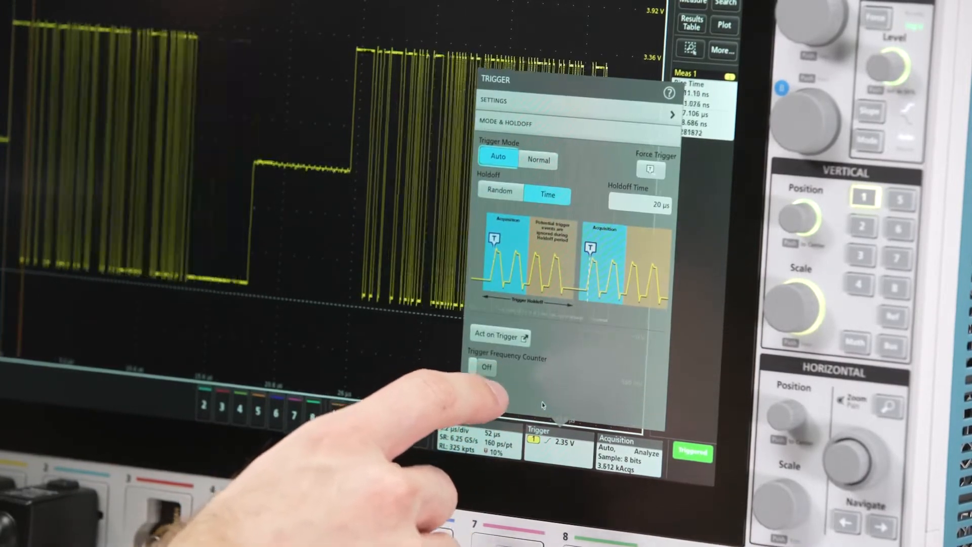
click(537, 159)
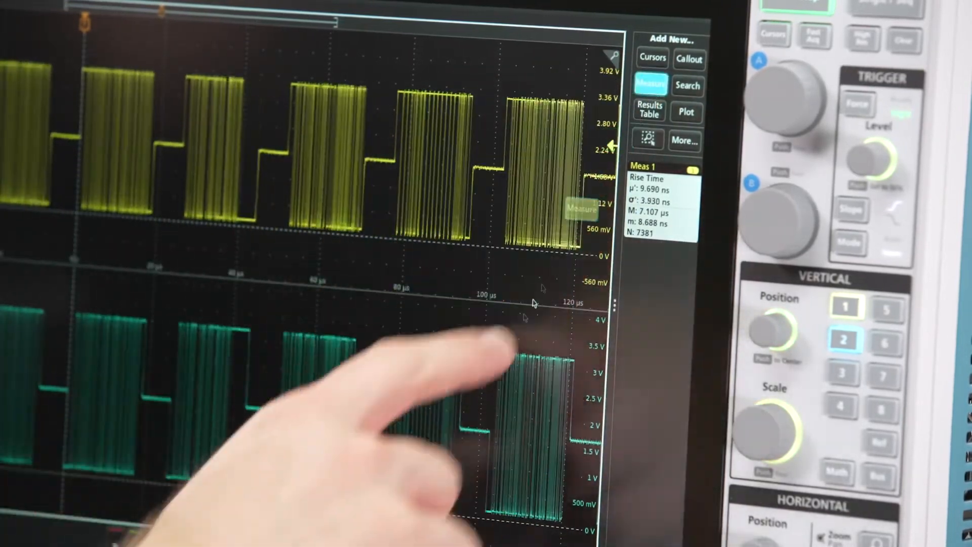
Step: Add a Data Rate measurement on channel 2, reading 10.01 Mb/s beside Rise Time
click(650, 84)
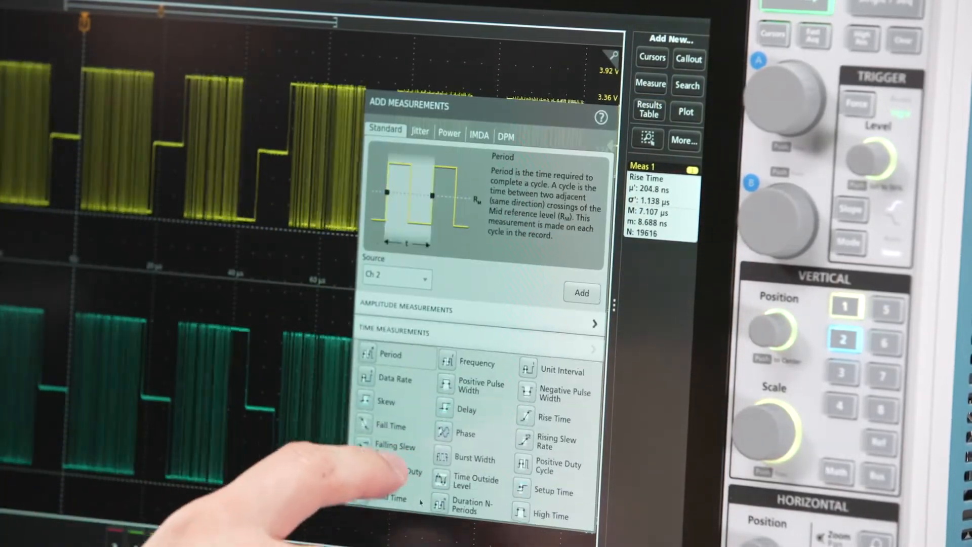
click(394, 377)
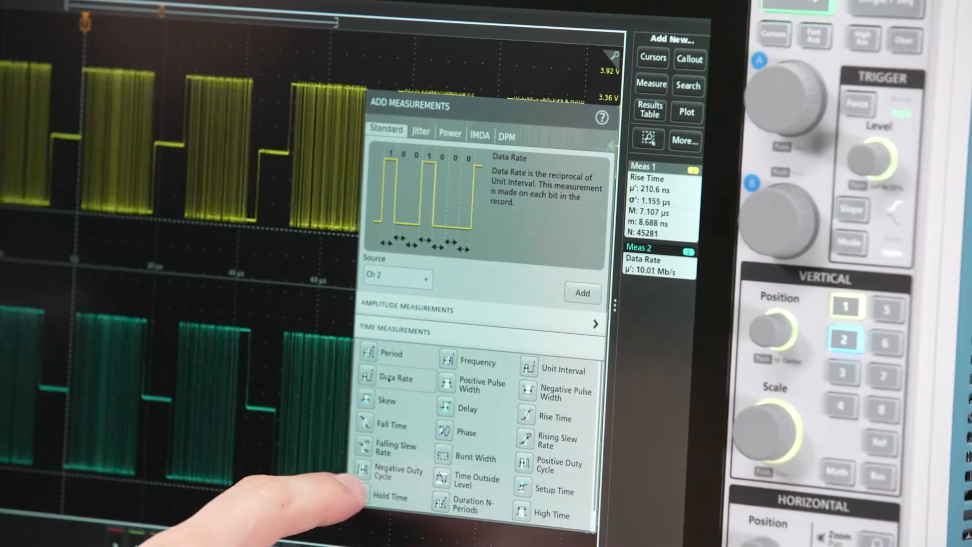
click(390, 496)
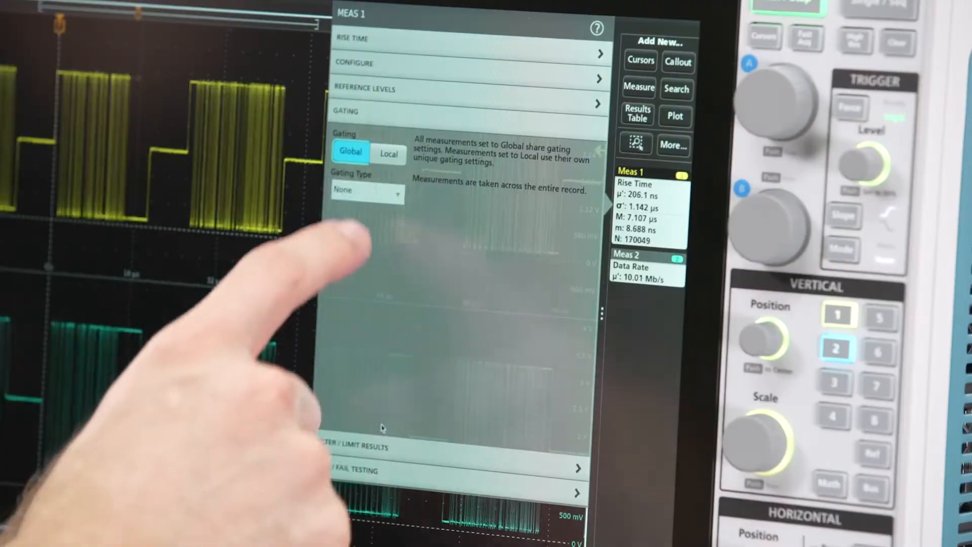
Step: Set Rise Time measurement gating to Global with Gating Type None
click(365, 191)
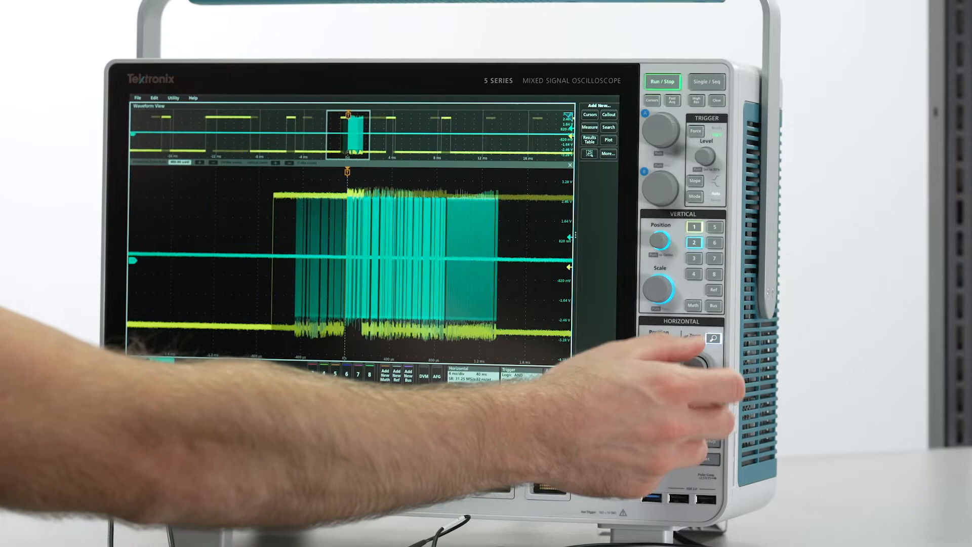
Step: Turn on horizontal Zoom to magnify the channel 2 burst beneath the full-record overview
click(661, 81)
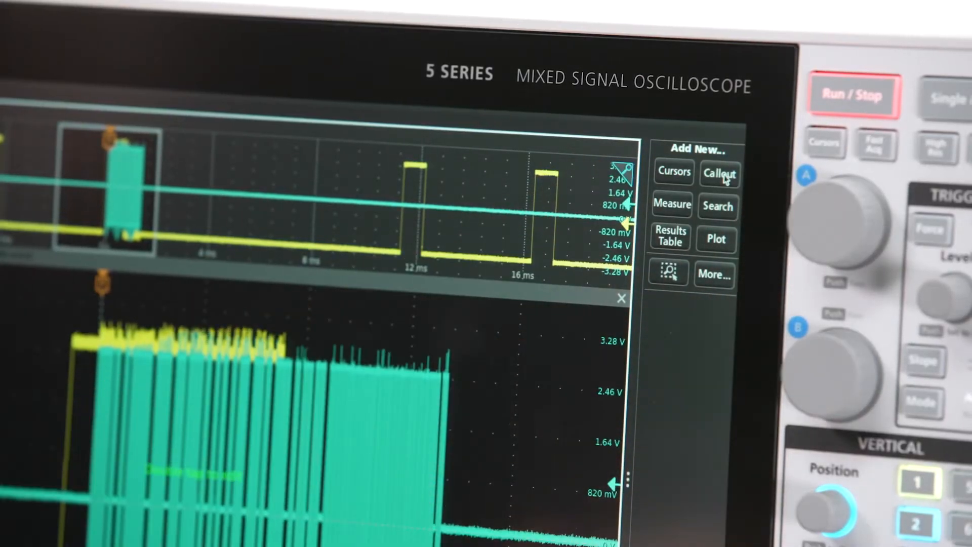
Step: Add a callout annotation to the zoomed channel 2 burst
click(719, 173)
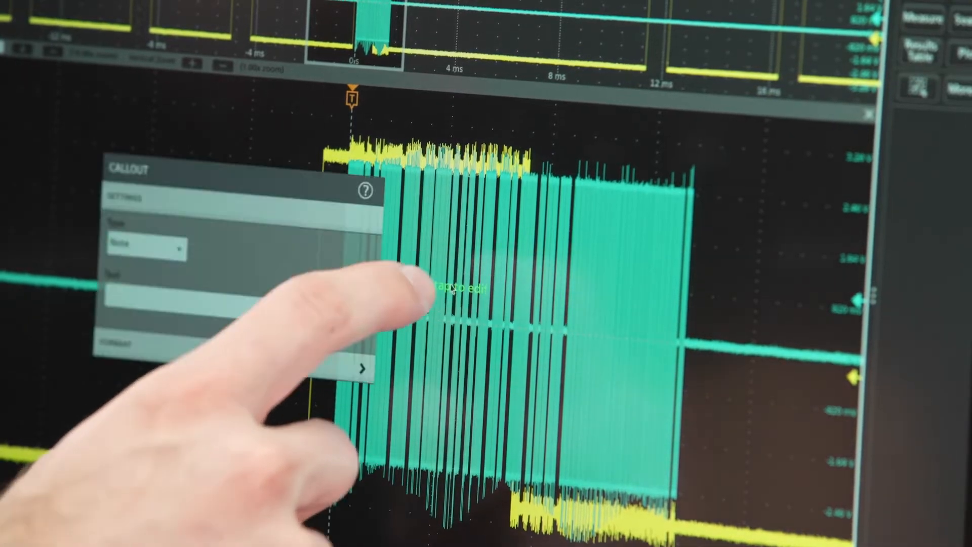
click(146, 247)
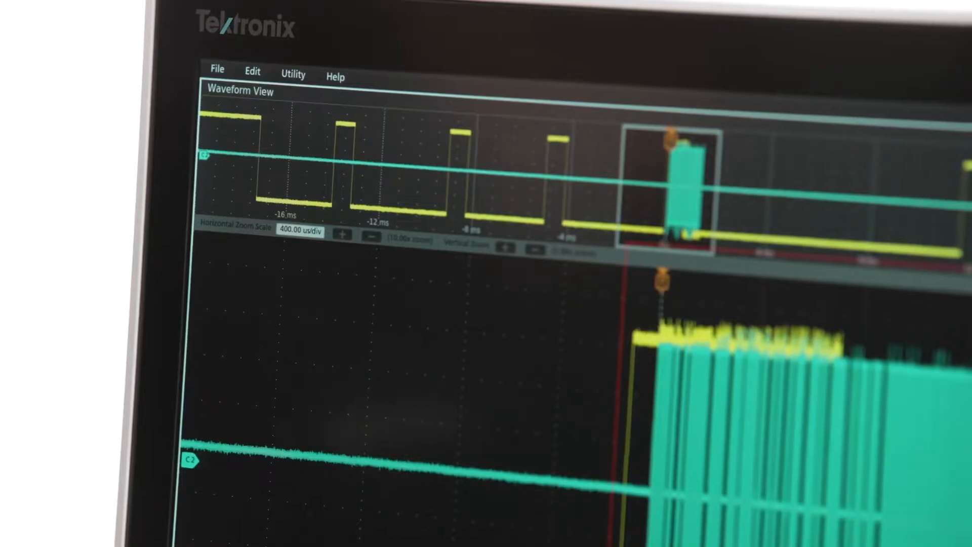
Step: Bring up Save As for a Screen Capture in PNG format
click(217, 71)
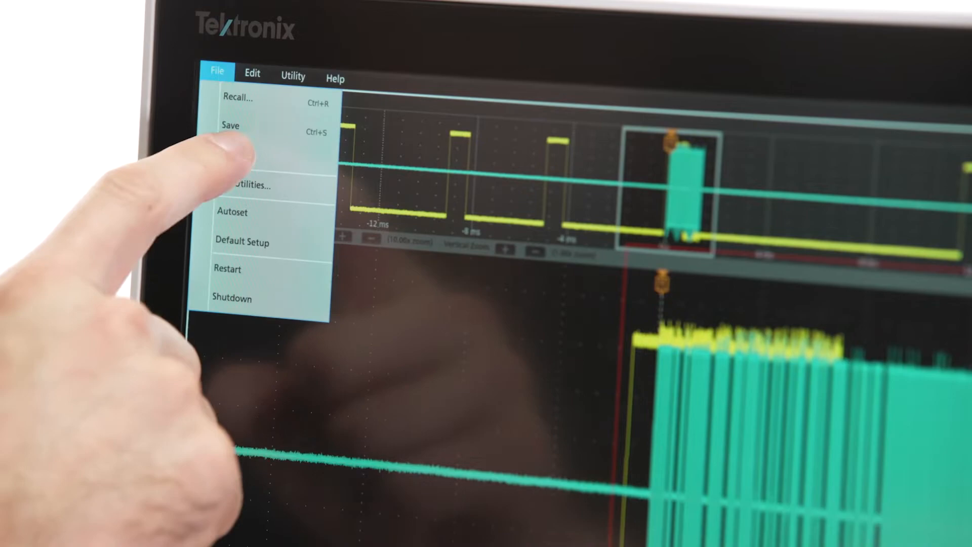
click(230, 125)
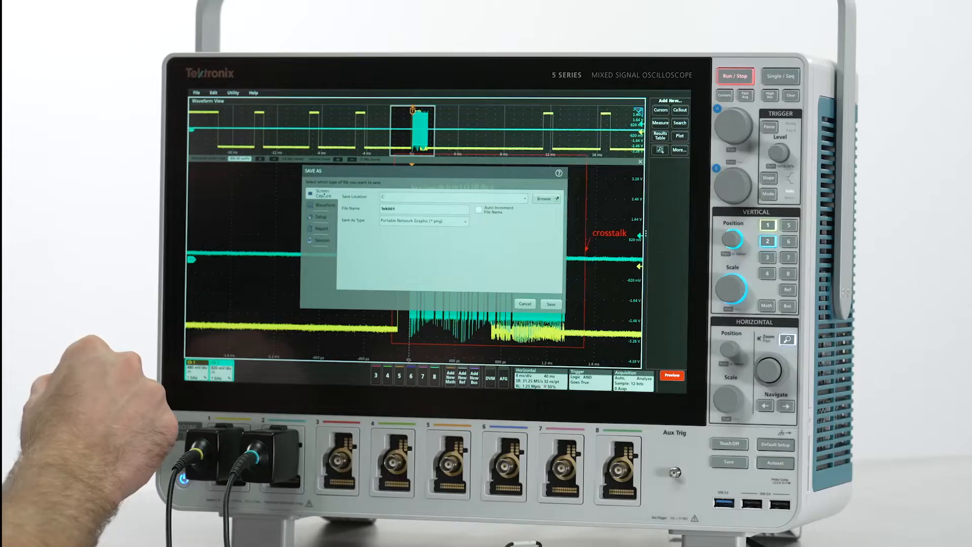
click(321, 241)
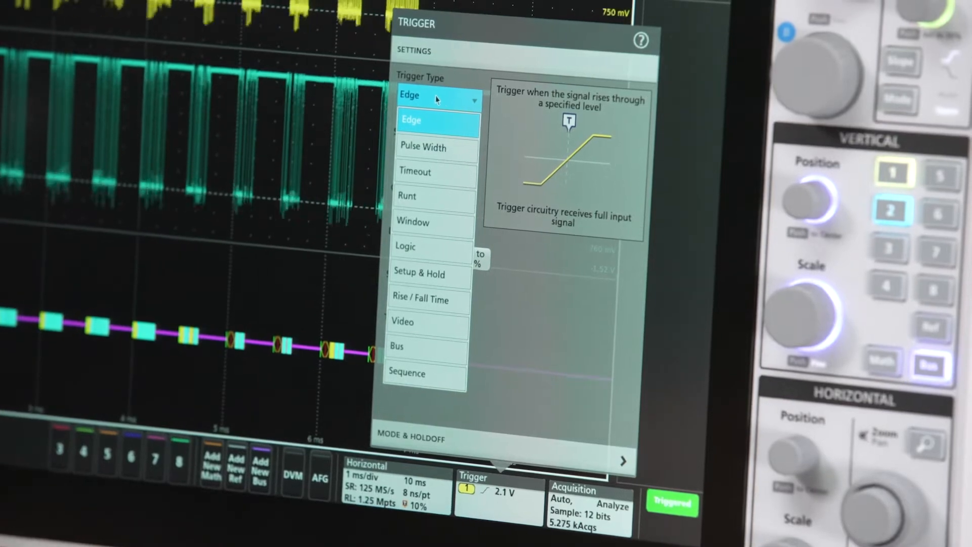
Step: Review the Trigger Type list and keep Edge as the trigger type
click(437, 158)
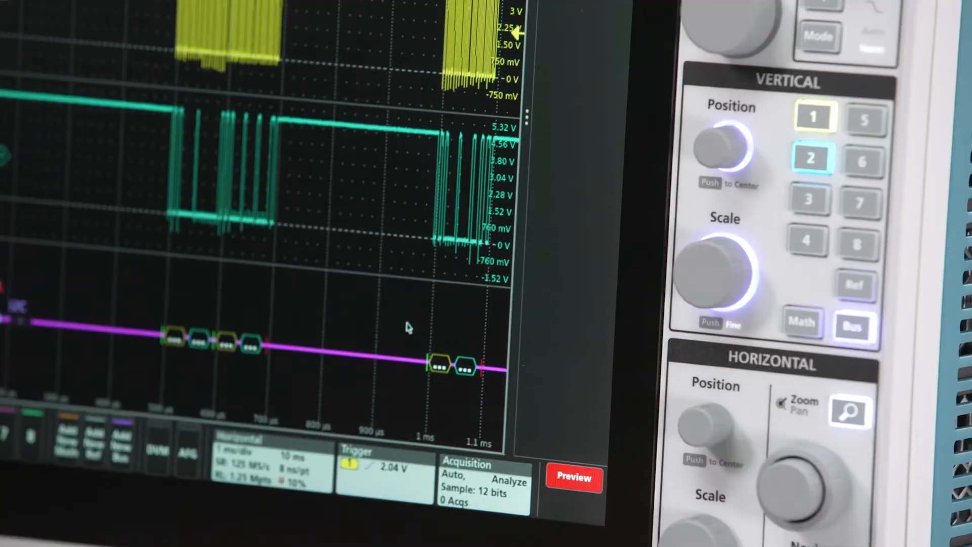
Step: Step back through History to acquisition 78 of the 79 stored
click(485, 471)
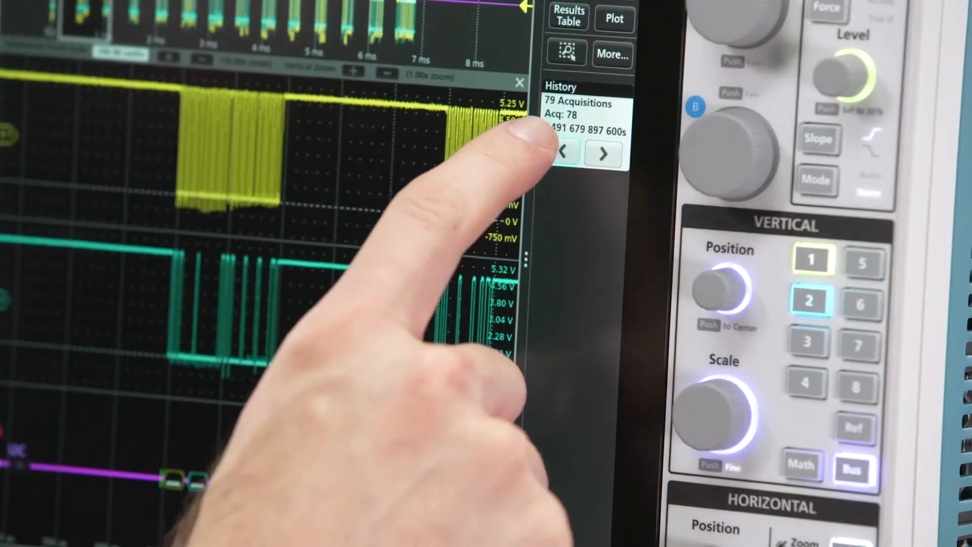
click(560, 154)
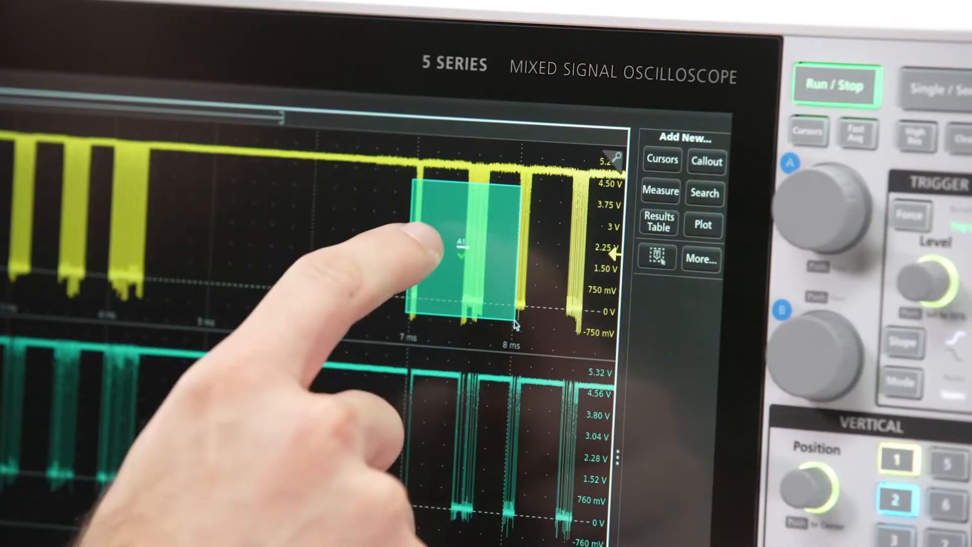
Step: Place visual trigger area A1 over the channel 1 waveform and bring up its options
click(468, 236)
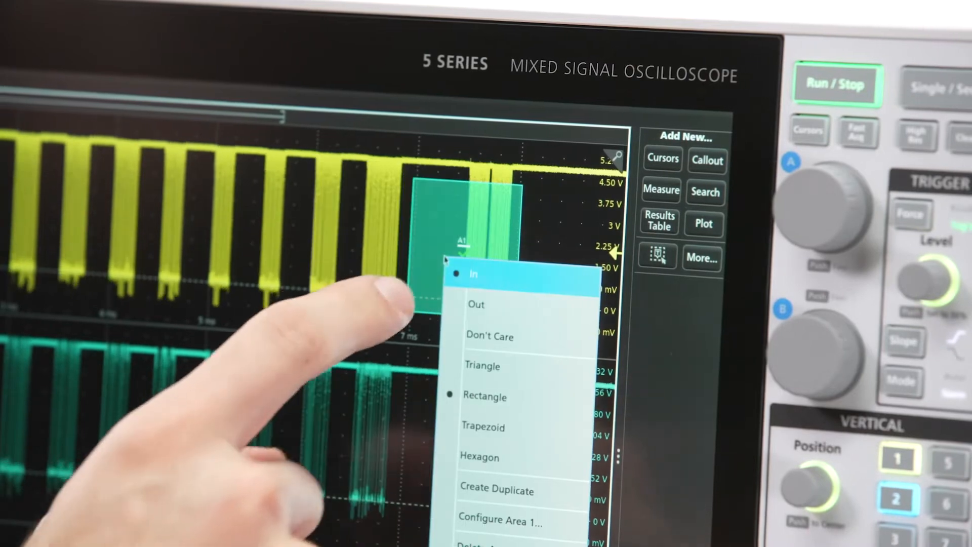
click(474, 275)
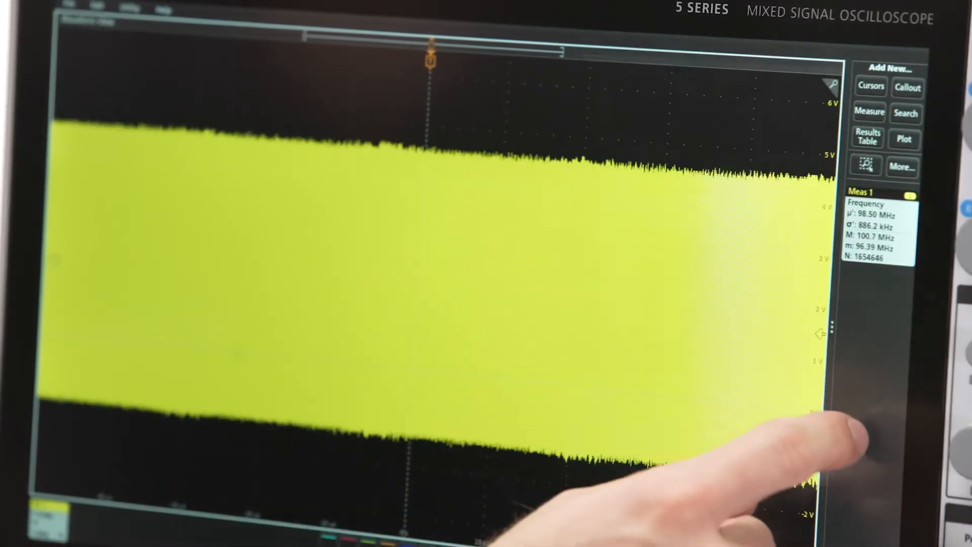
Step: Add a Frequency measurement on channel 1, reading a mean near 98.50 MHz
click(868, 137)
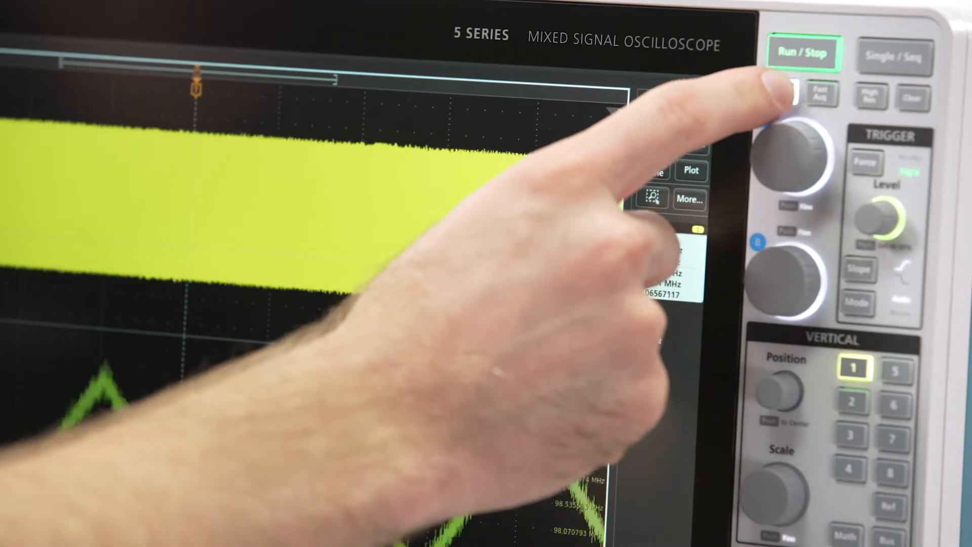
Step: Show cursors on the frequency-trend plot reading Δt 26.061 µs and bring up the cursor menu
click(803, 51)
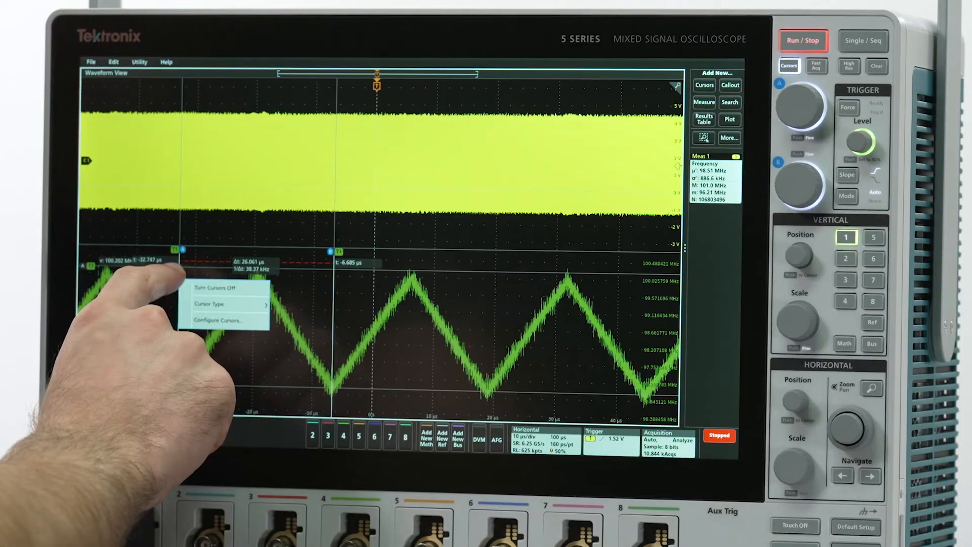
click(210, 287)
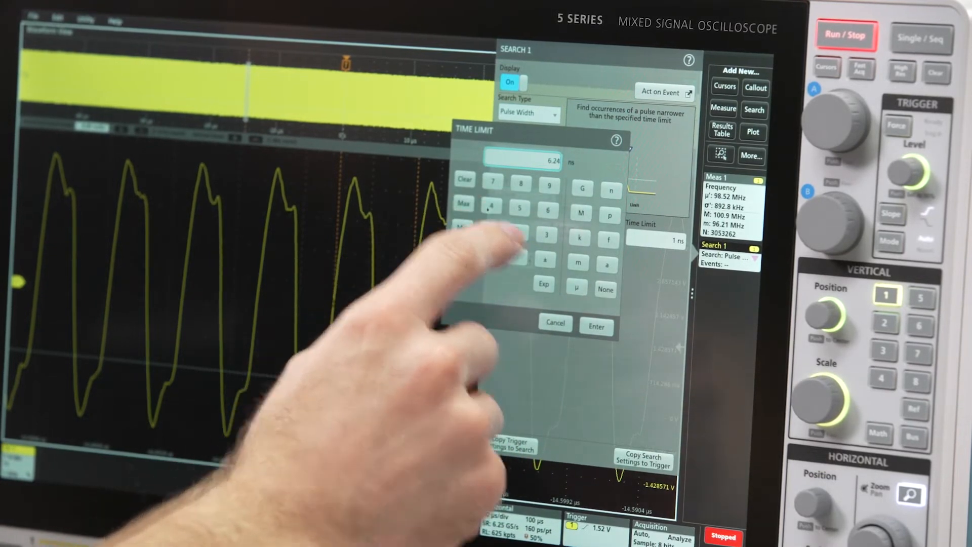
Step: Enter the Time Limit for the Pulse Width search on channel 1
click(596, 327)
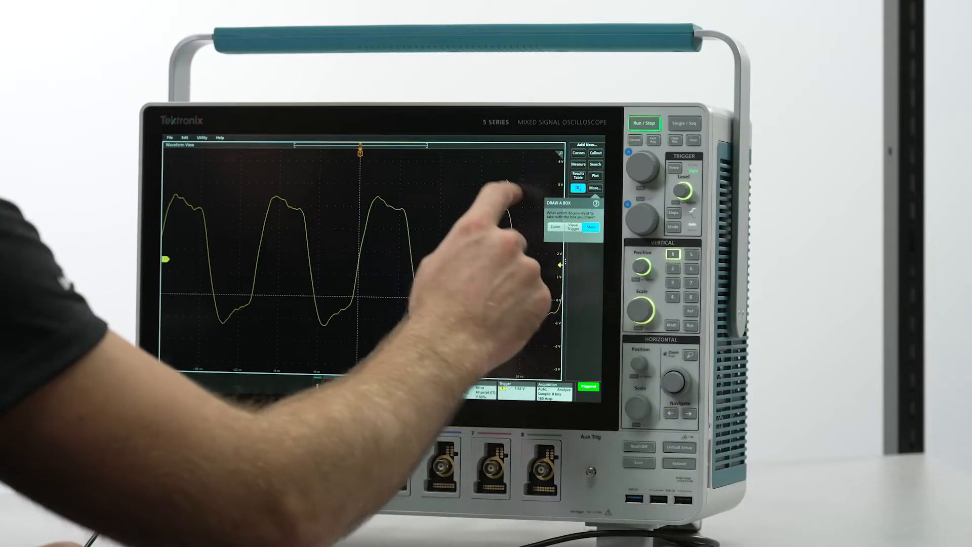
Step: Turn the drawn box on the channel 1 waveform into a mask region
click(591, 227)
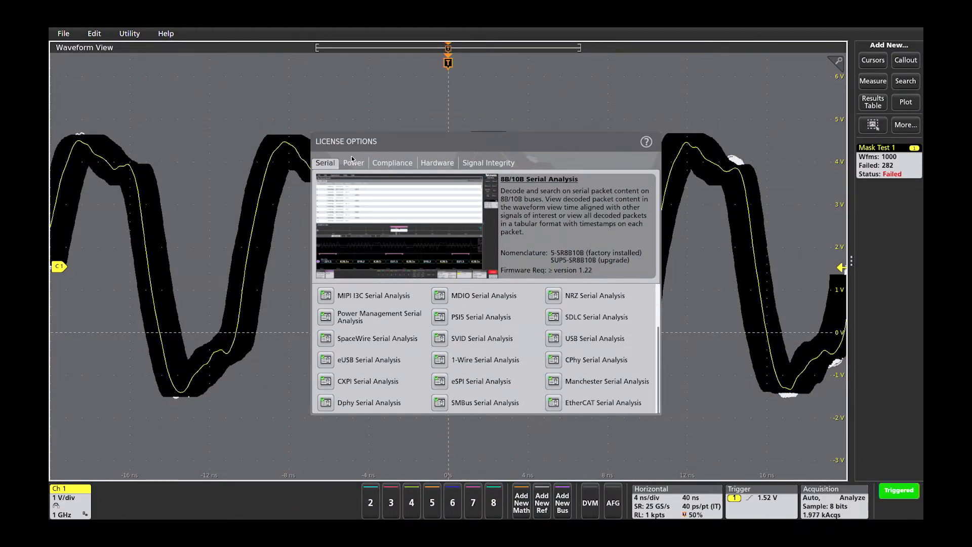
Step: Review the Power and Hardware license options and view the DVM option details
click(354, 162)
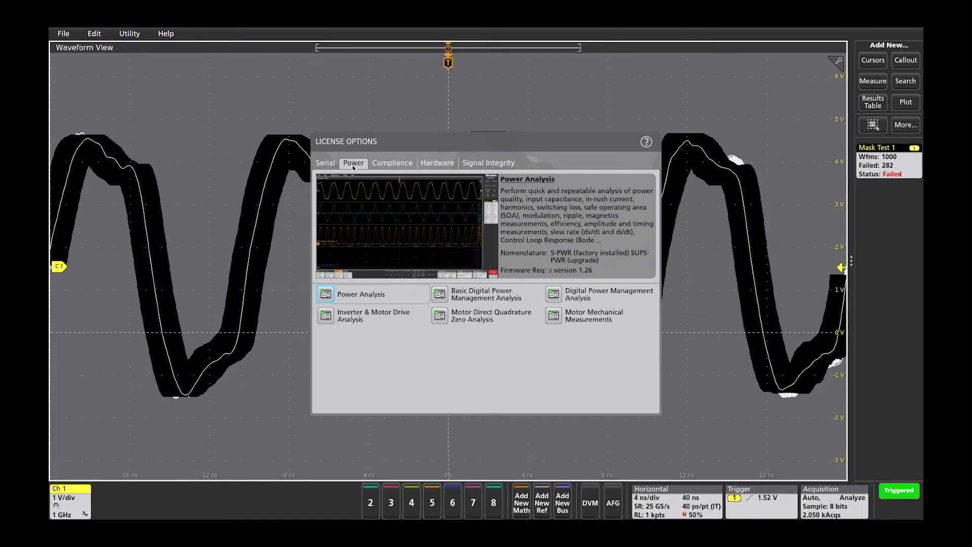
click(438, 162)
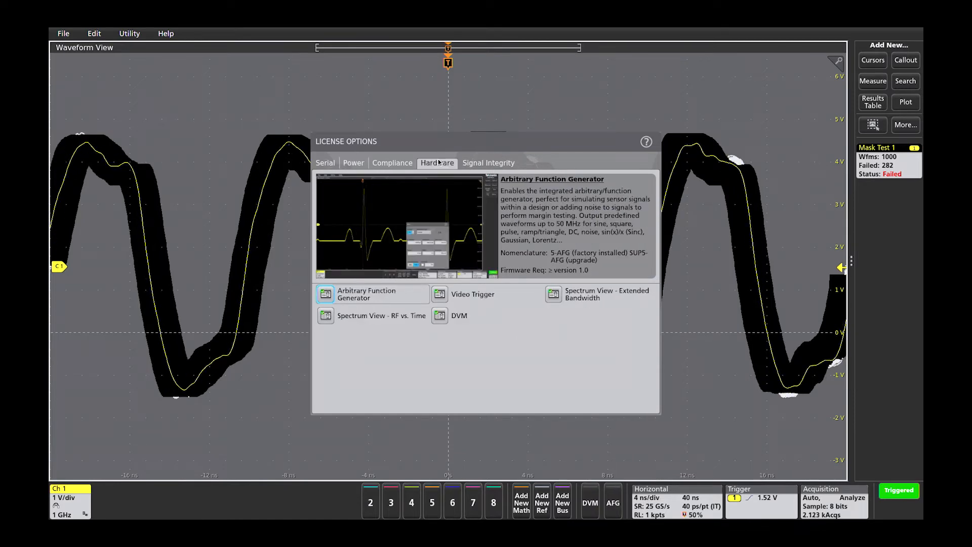
click(458, 315)
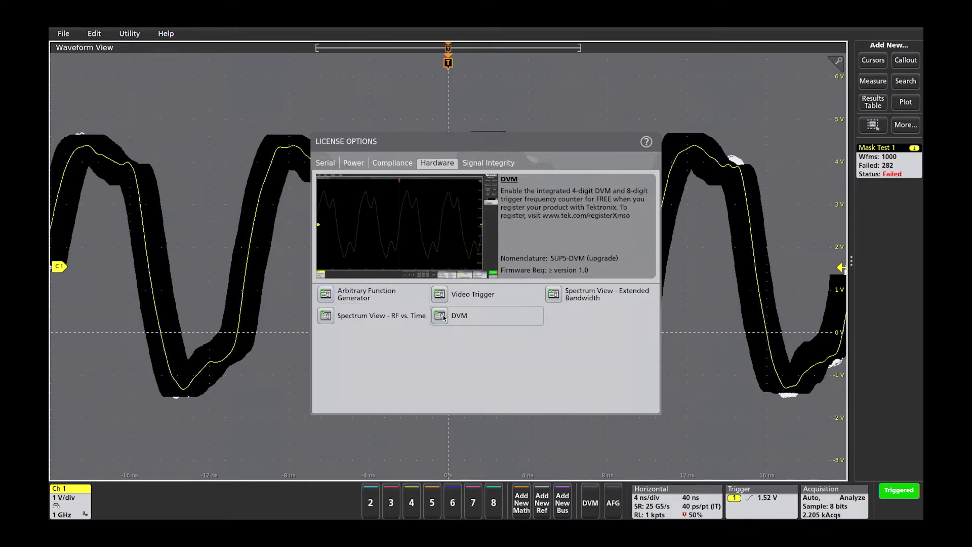
click(599, 294)
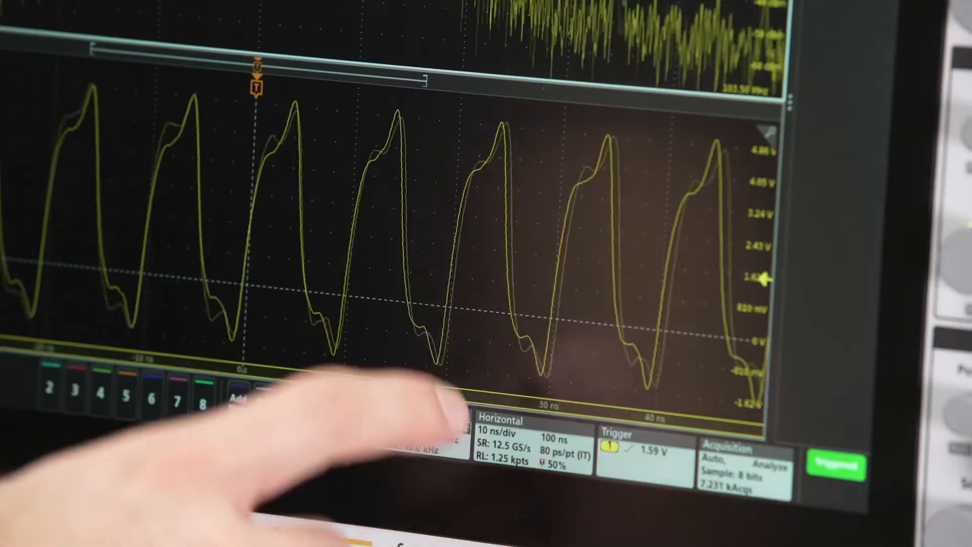
Step: Review the Spectrum badge settings, then bring up Channel 1's configuration menu
click(446, 422)
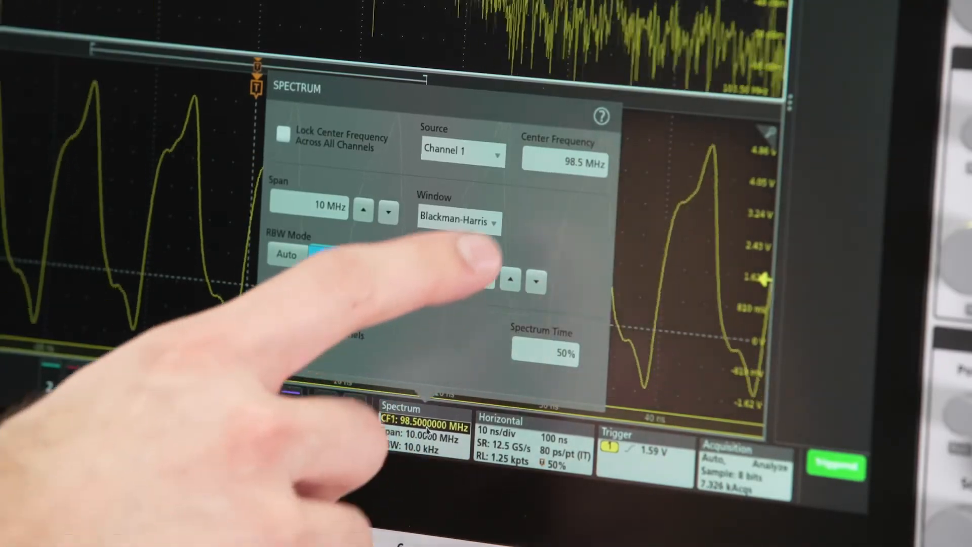
click(329, 259)
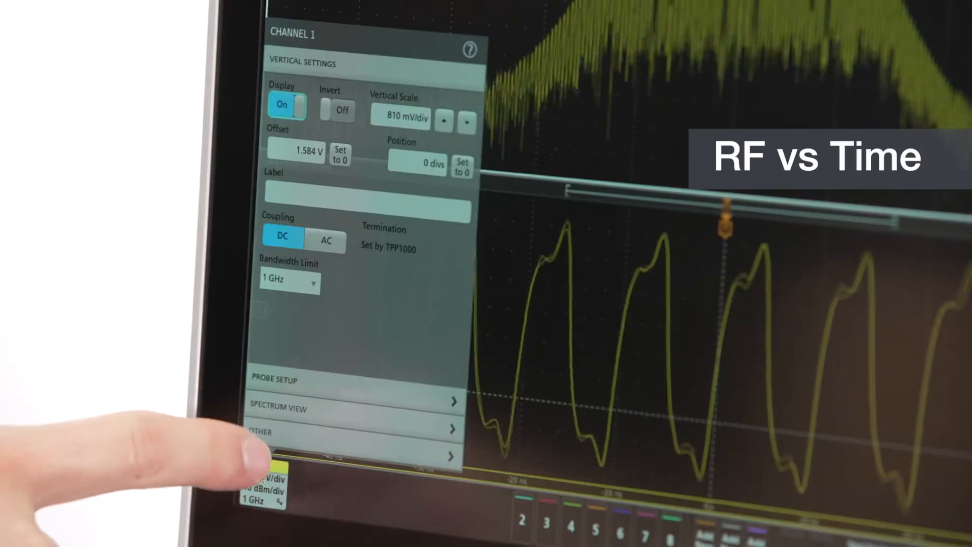
Step: Enable Channel 1's Frequency vs Time waveform from its spectrum view options
click(354, 409)
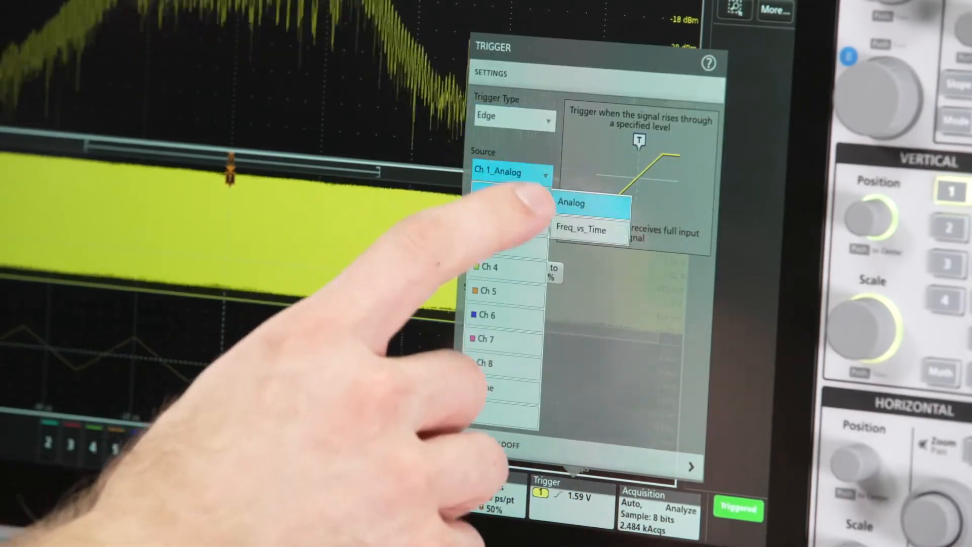
Step: Select Ch 1_Freq_vs_Time as source and add Amplitude and Period measurements
click(579, 230)
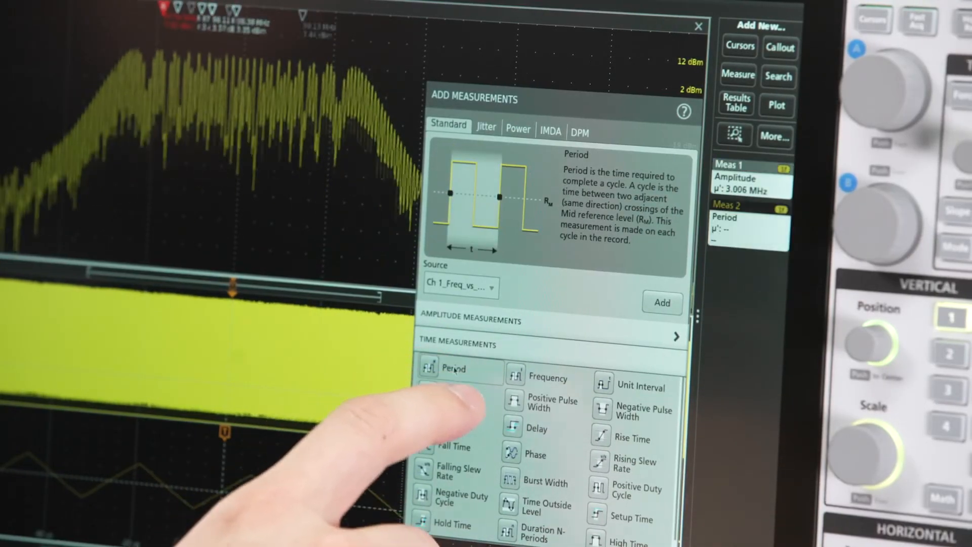
click(453, 368)
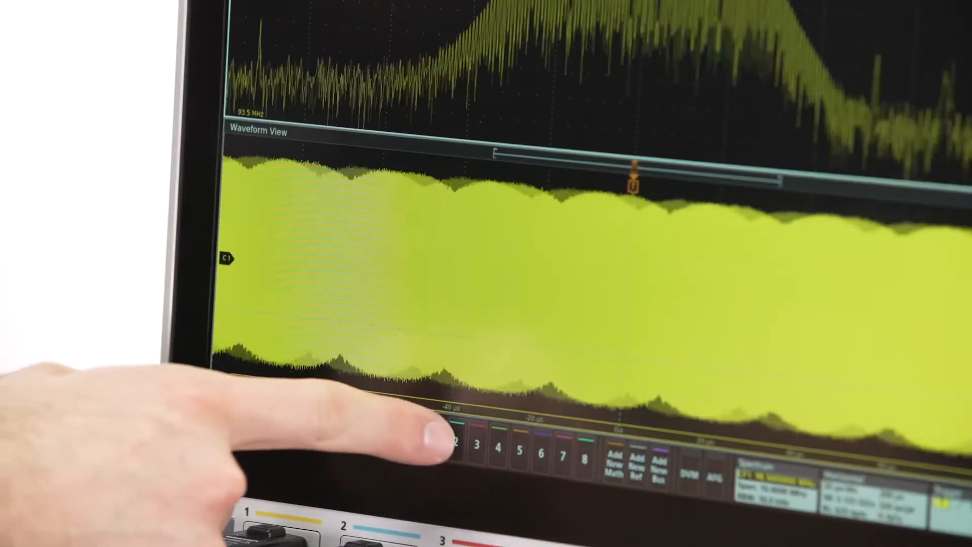
Step: Turn on Channel 2 with Spectrum View and select it in the Spectrum badge, centered at 40 MHz
click(457, 447)
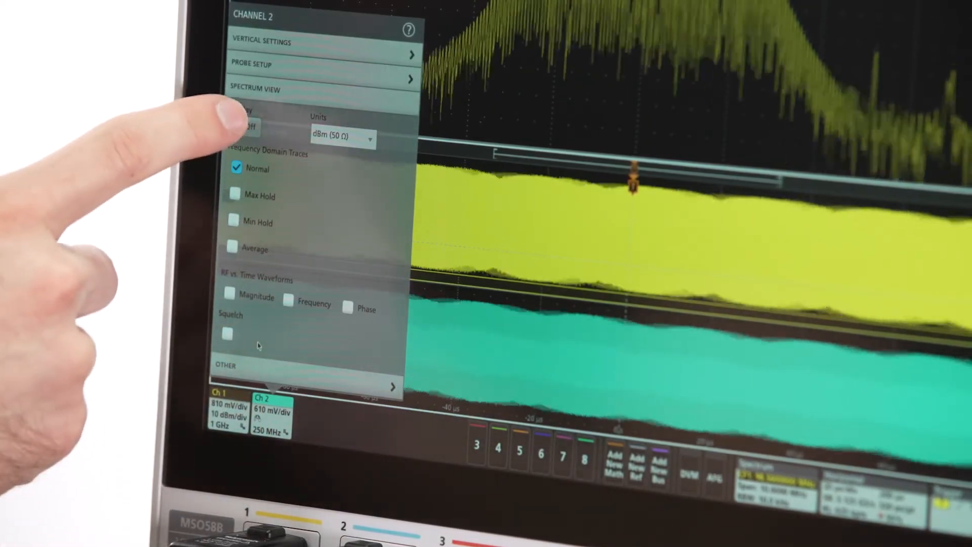
click(243, 127)
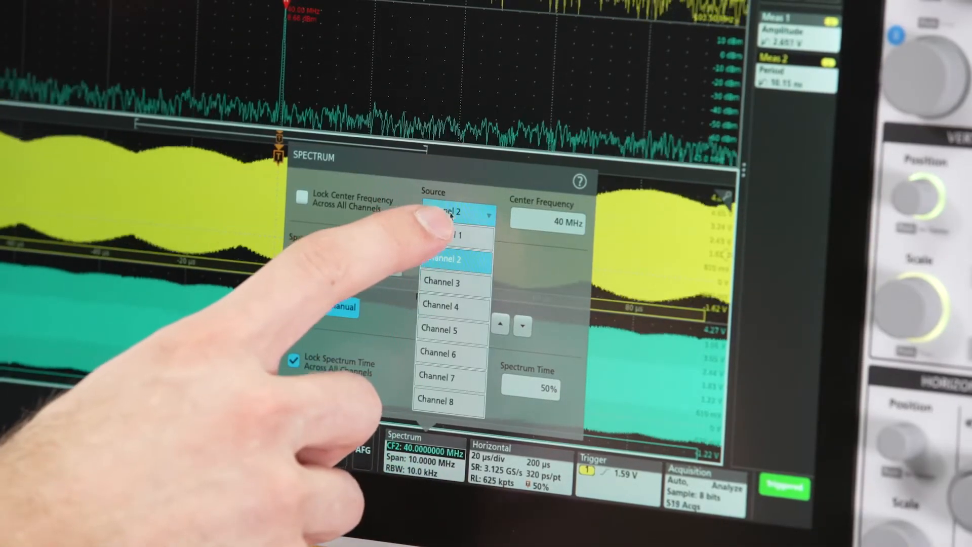
click(452, 236)
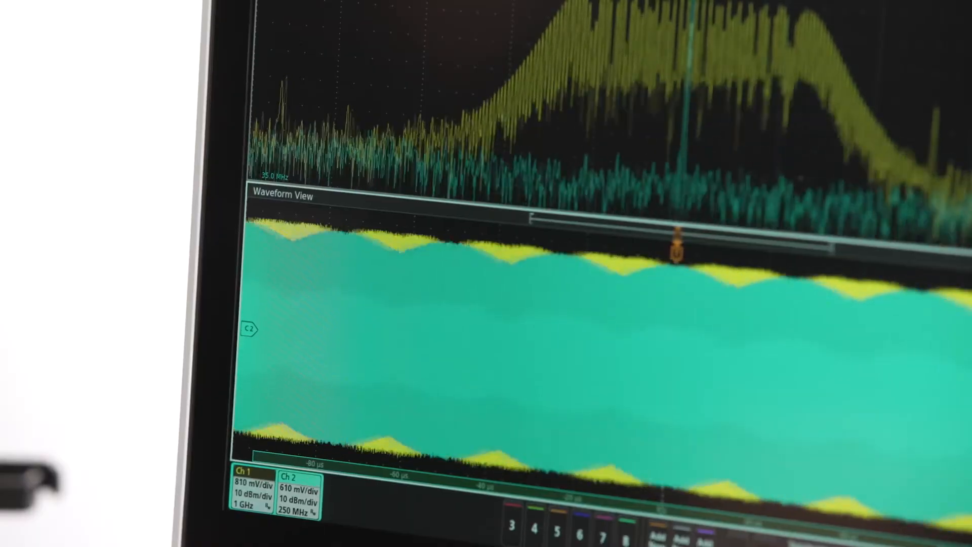
click(297, 494)
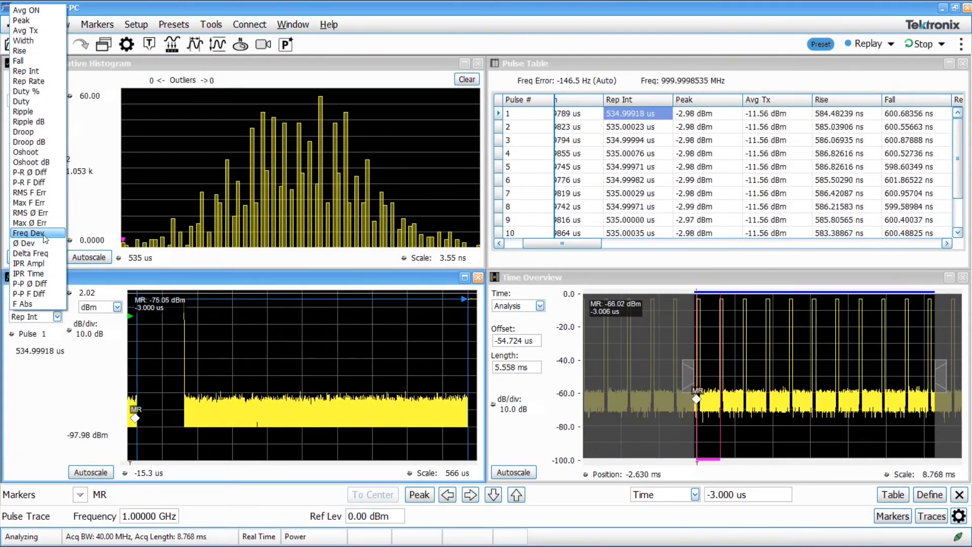
Step: Show pulse Freq Dev, then add an Eye Diagram from GP Digital Modulation displays
click(28, 233)
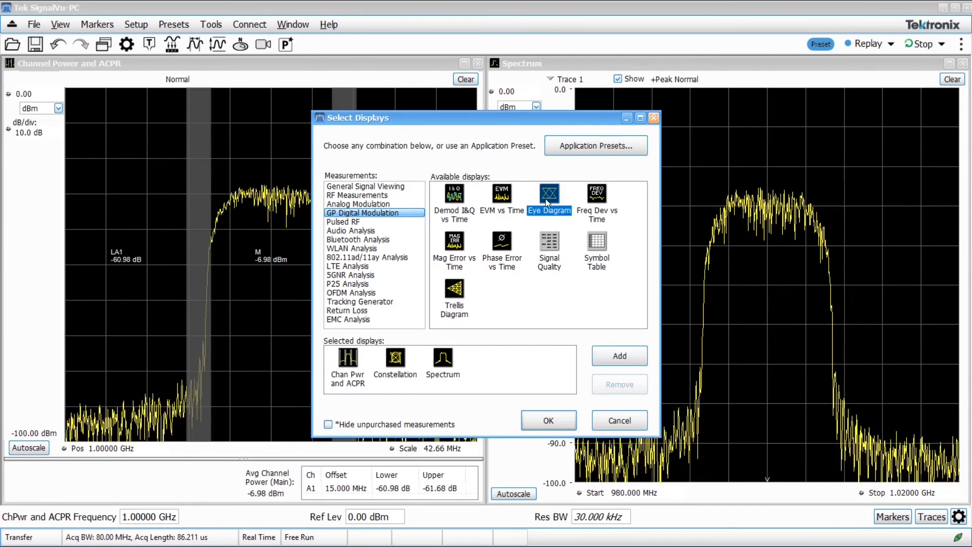
click(547, 420)
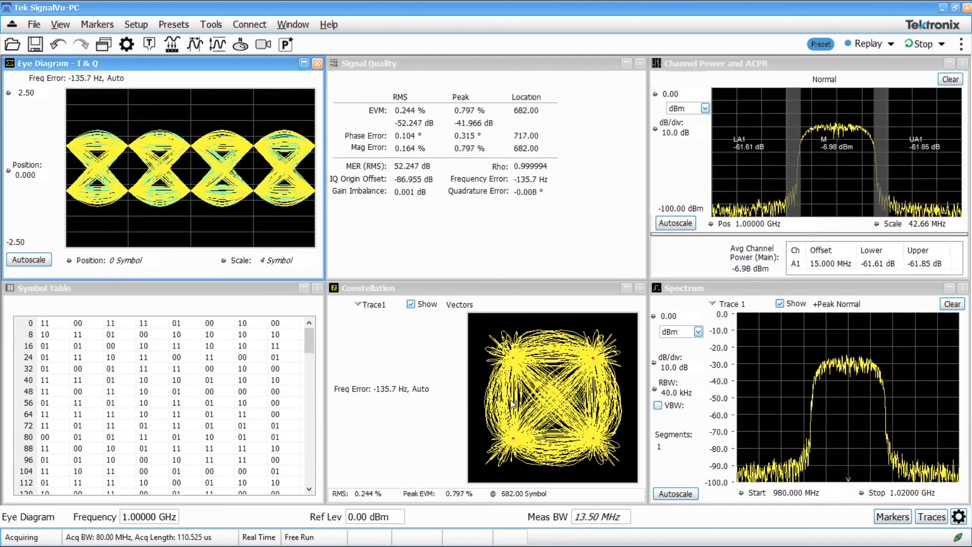